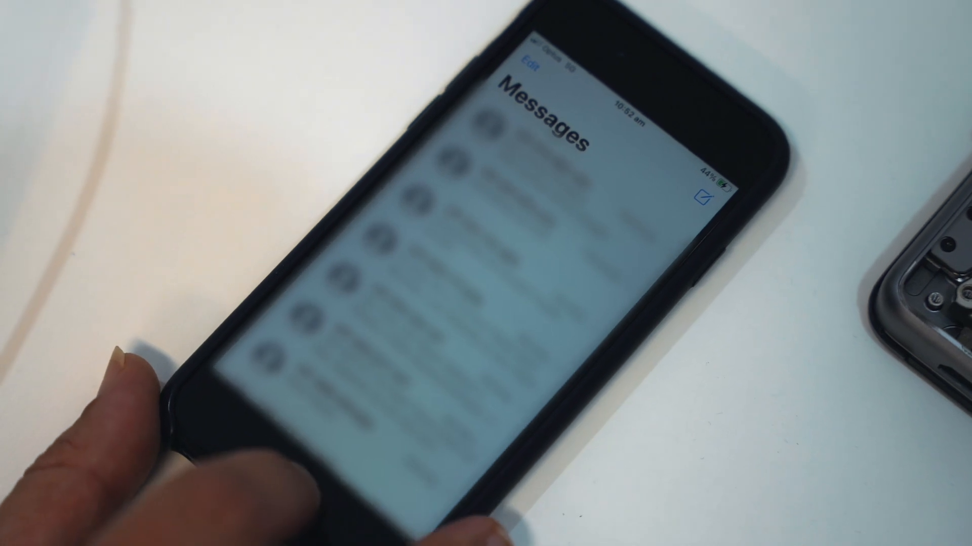
Close the restored Messages list and return to the iPhone home screen
key(home)
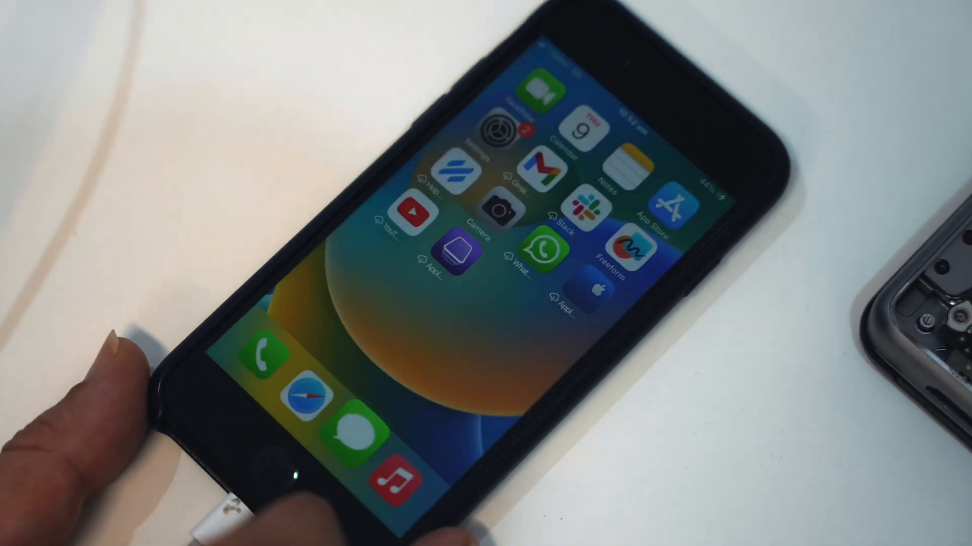